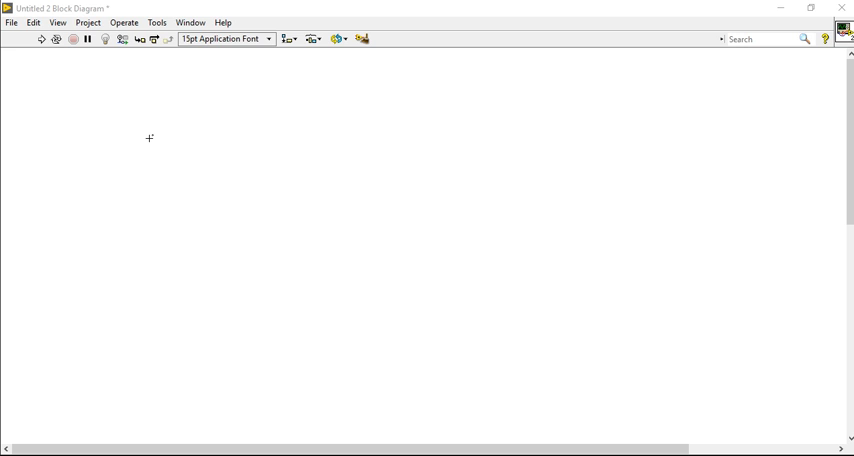
mouse_move(187, 138)
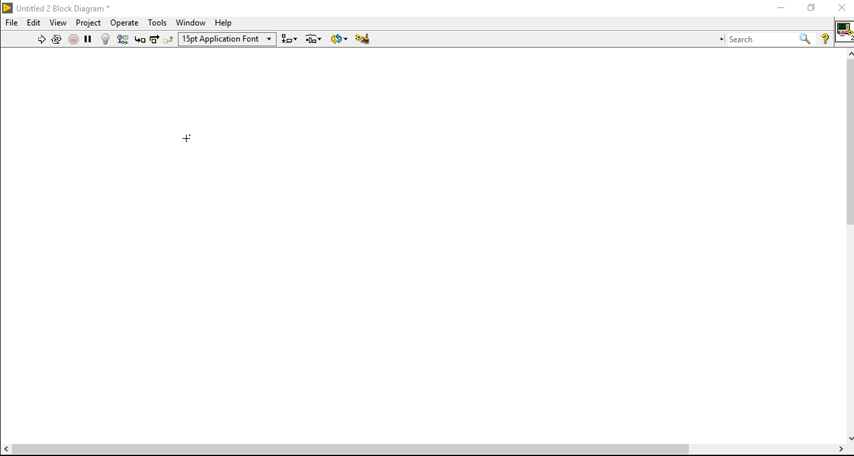
Step: Open the Functions palette on the block diagram and scroll toward the Signal Processing windows
right_click(186, 138)
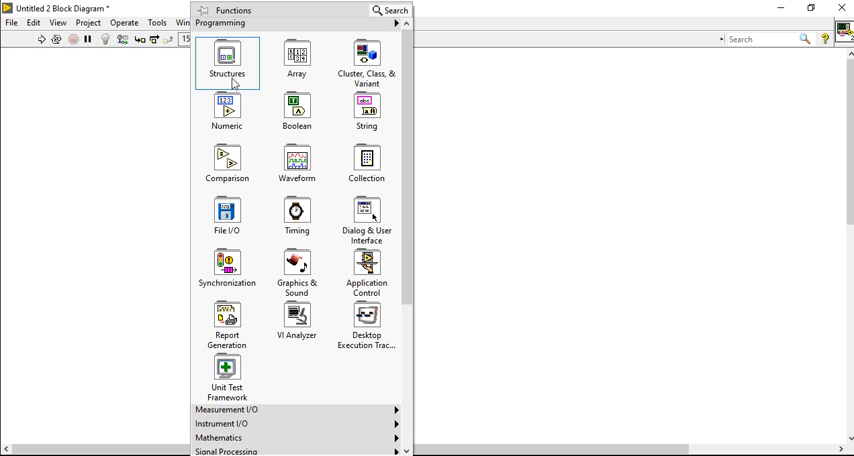
mouse_move(476, 205)
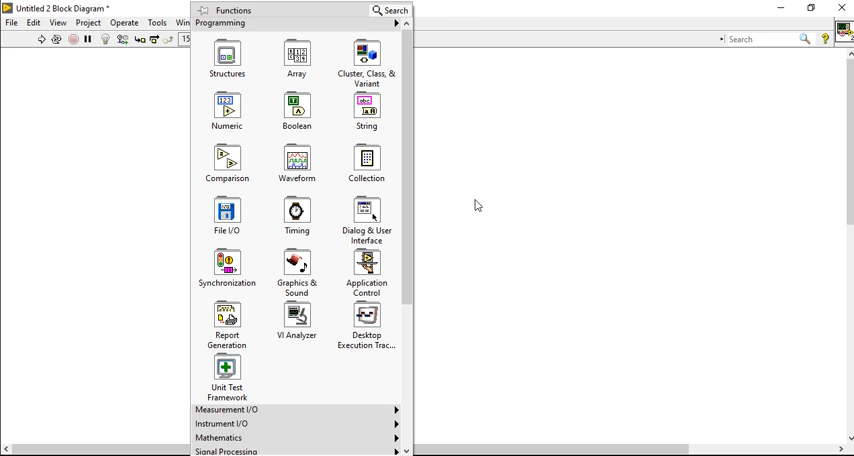
scroll(down, 3)
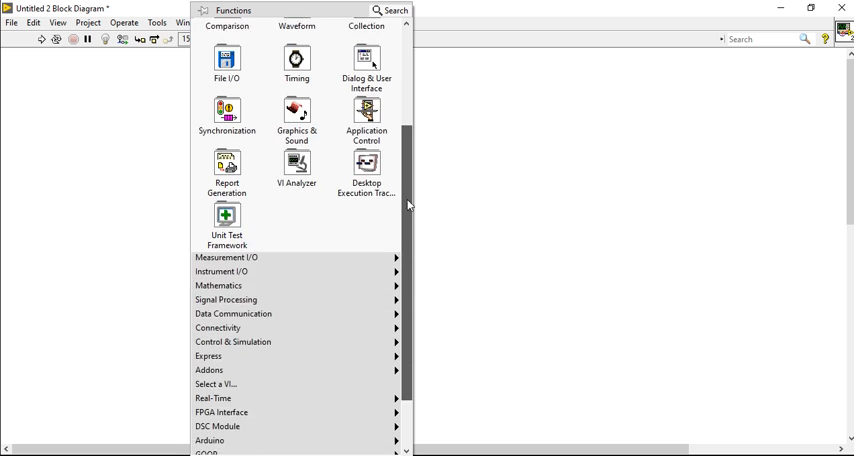
scroll(down, 3)
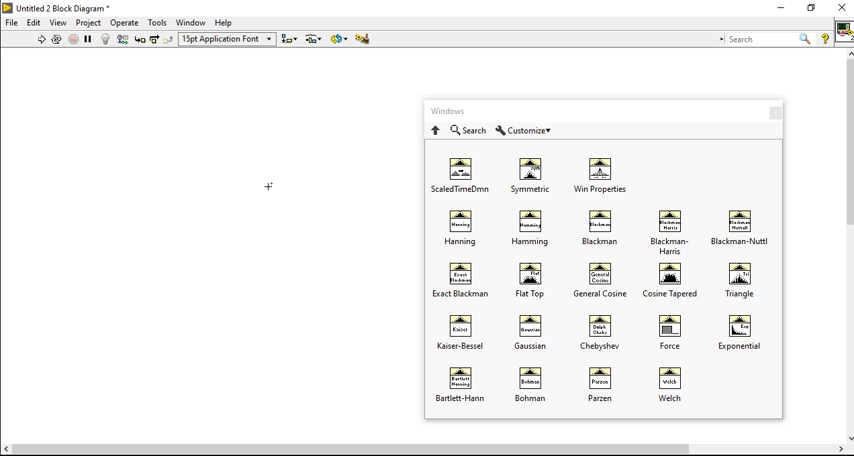
mouse_move(247, 204)
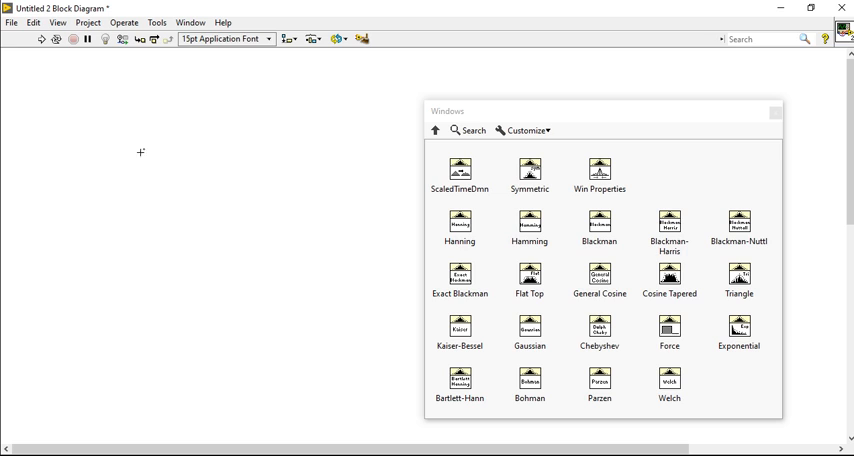
mouse_move(97, 127)
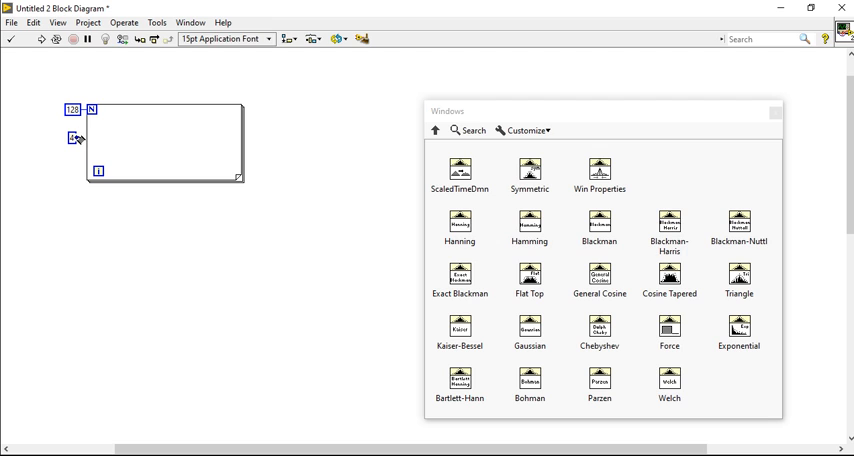
Step: Wire the constant 4 into the For Loop and out to its right border
drag(76, 139, 190, 139)
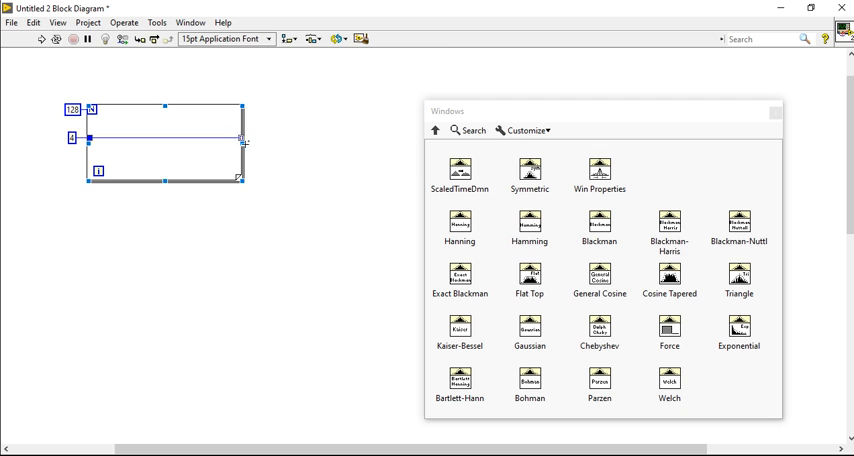
drag(245, 142, 145, 144)
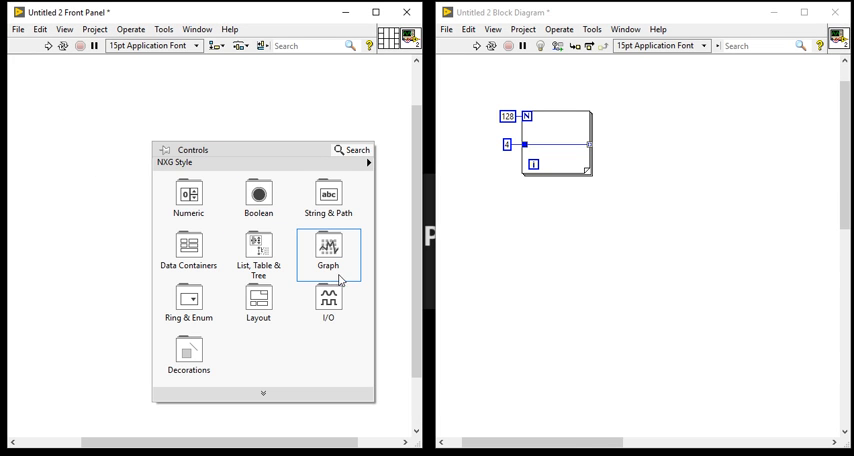
Step: Open the Graph category in the front panel's Controls palette
click(327, 247)
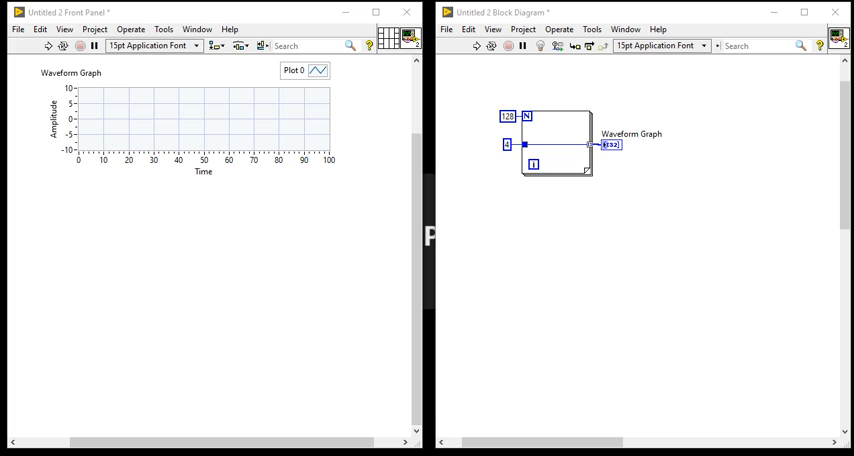
mouse_move(756, 363)
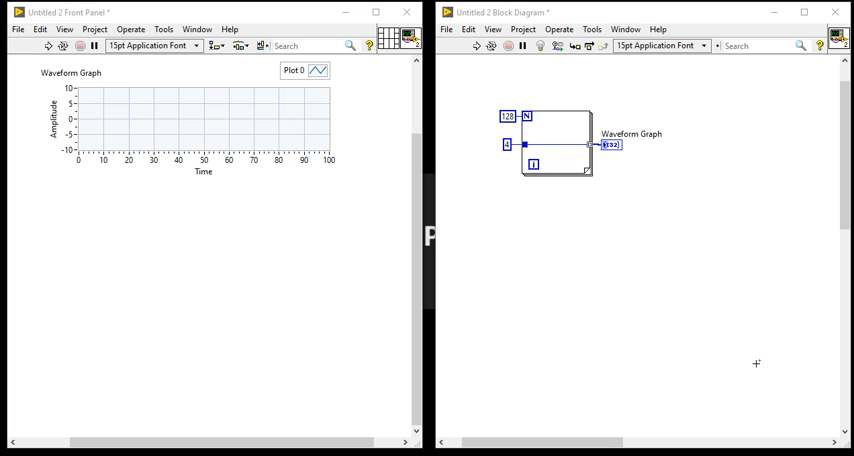
mouse_move(478, 152)
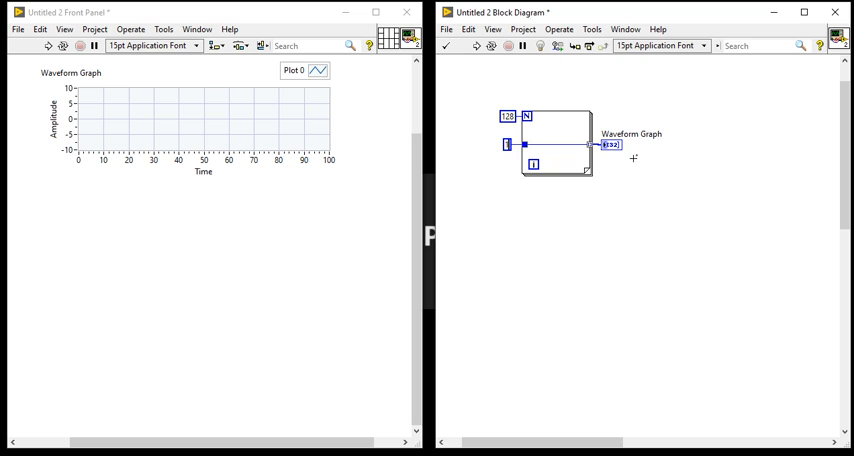
Step: Rename the graph 'Rectangular Window' and switch its plot style to vertical bars
double_click(618, 133)
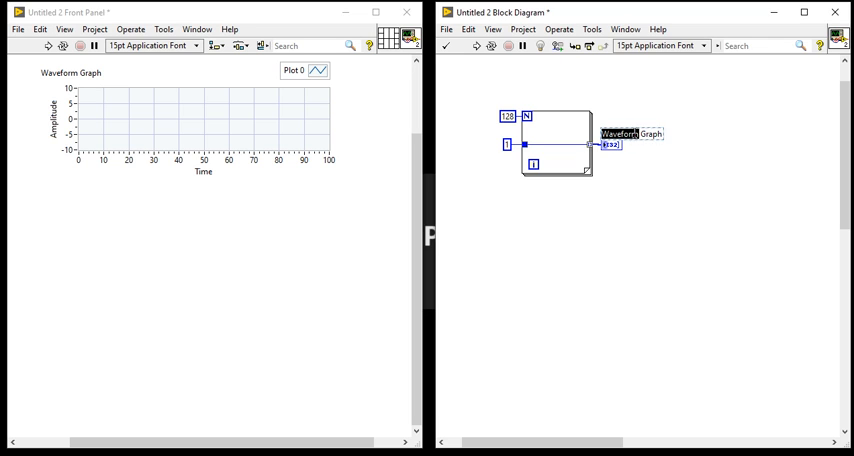
text(Rectangular)
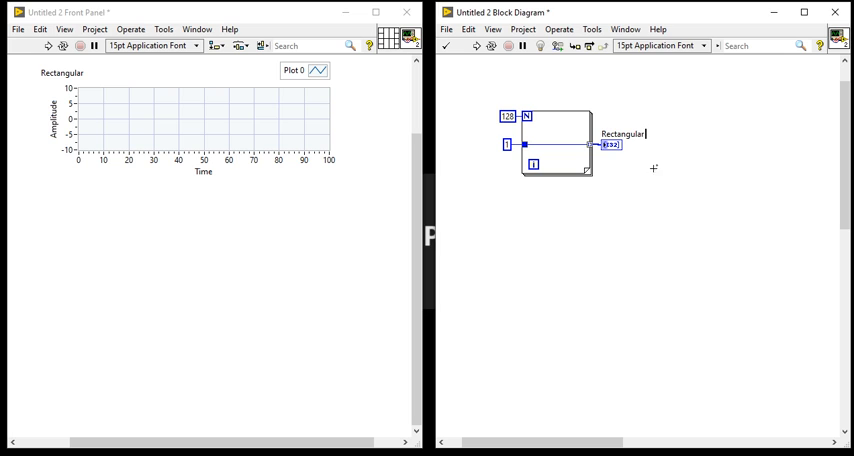
text(W)
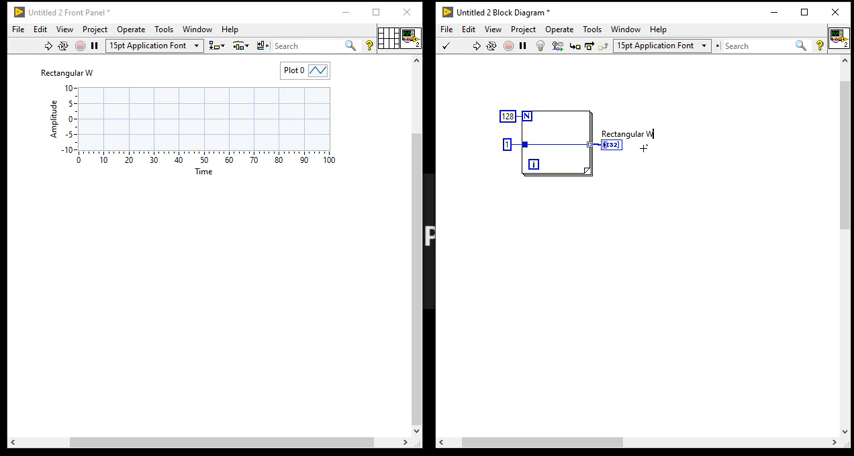
text(ind)
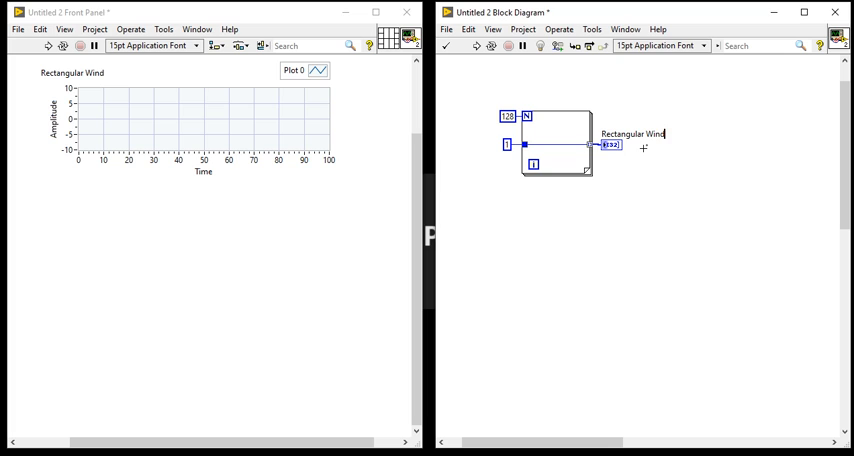
text(ow)
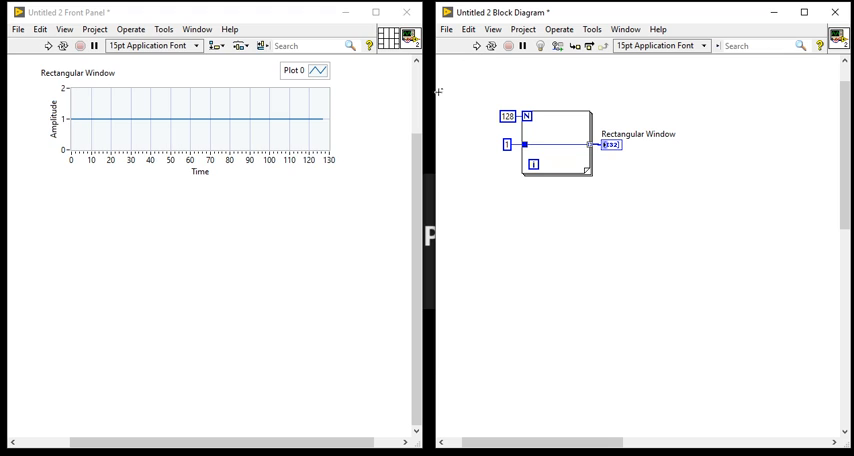
click(318, 70)
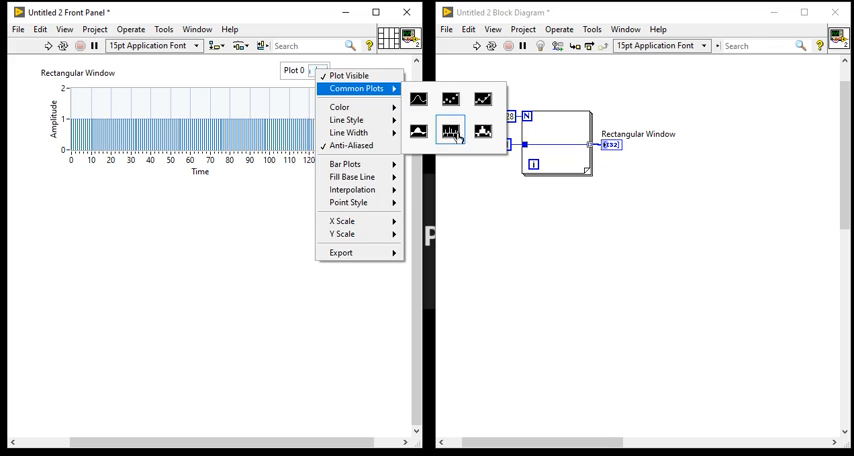
click(449, 131)
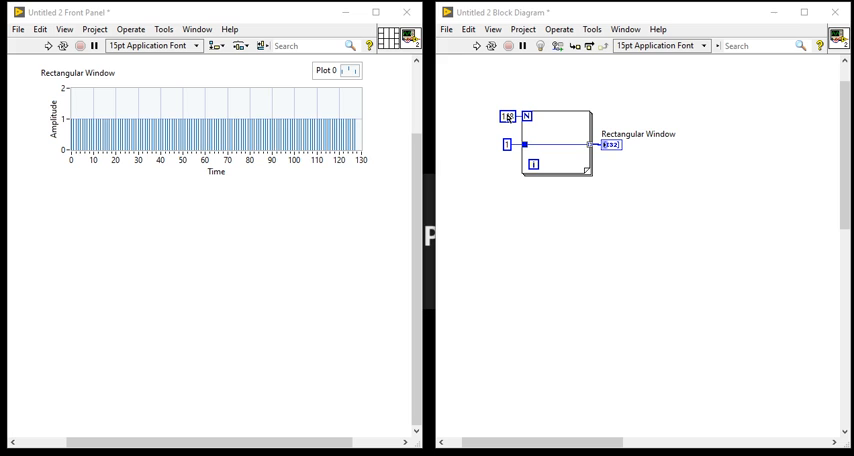
Step: Replace the loop count constant 128 with 100
text(128)
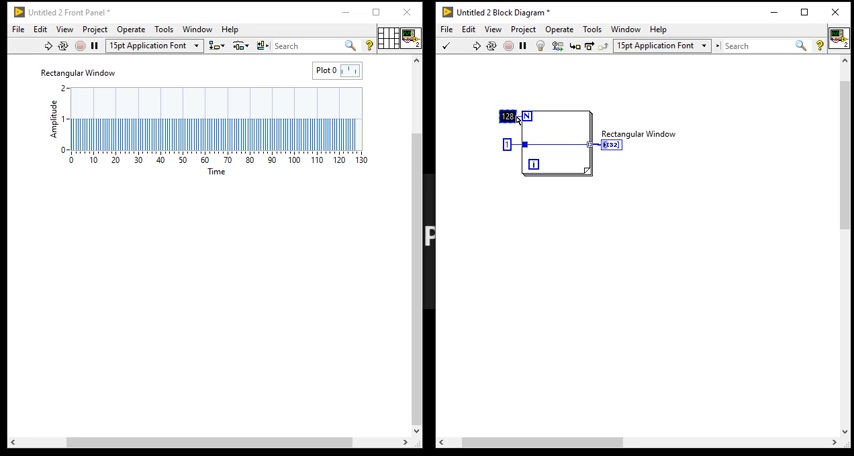
text(100)
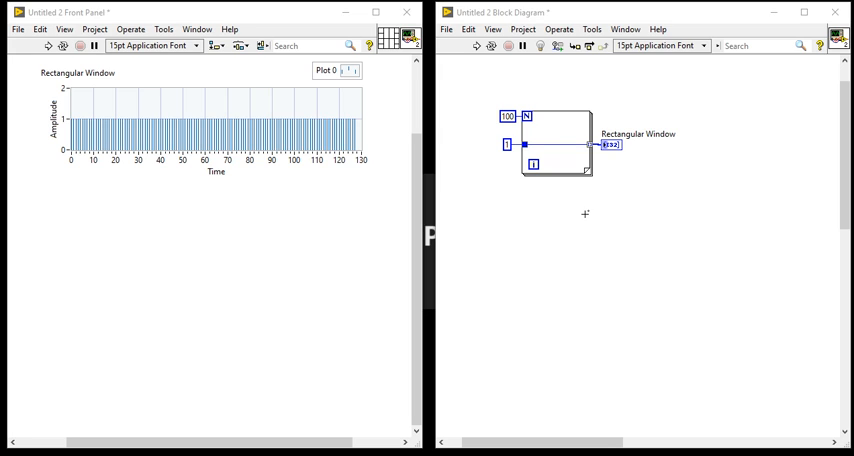
mouse_move(571, 139)
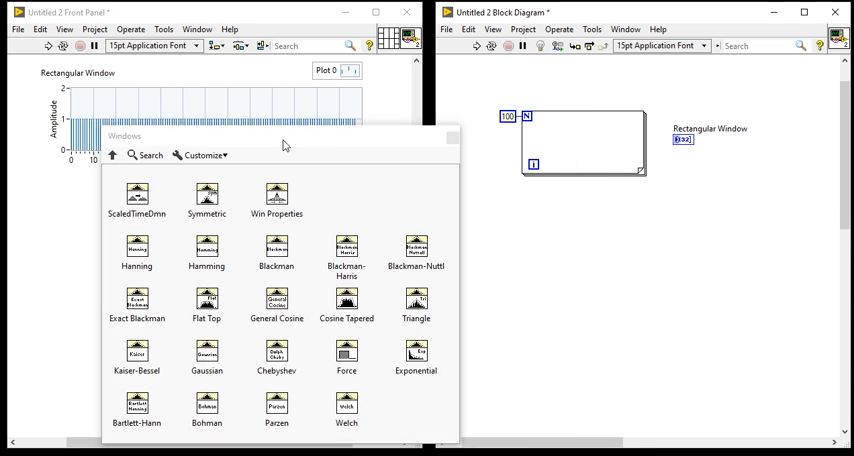
mouse_move(115, 225)
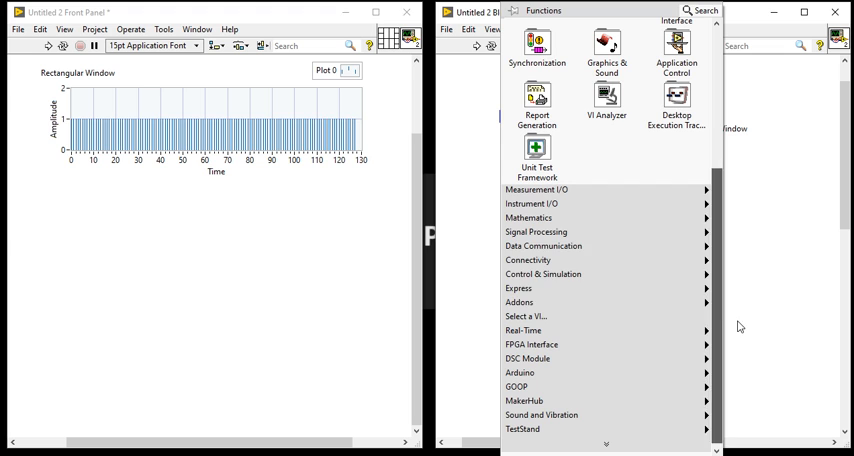
Step: Place the Hanning Window function, reposition the iteration terminal, and shrink the loop
click(536, 231)
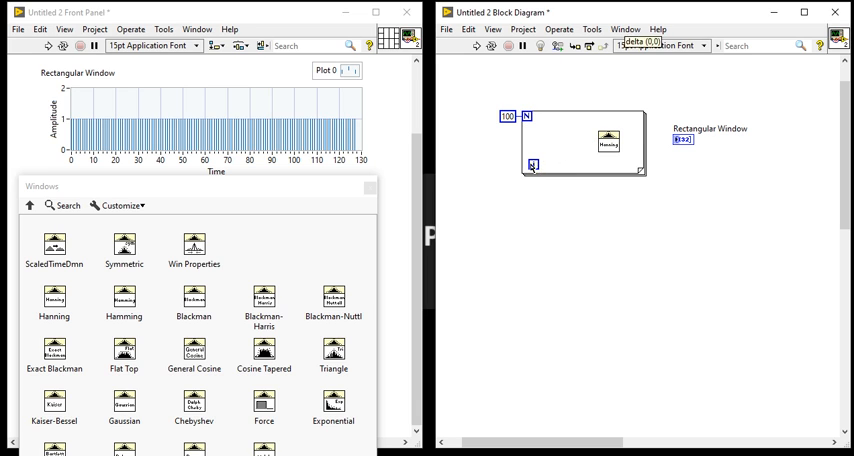
click(533, 143)
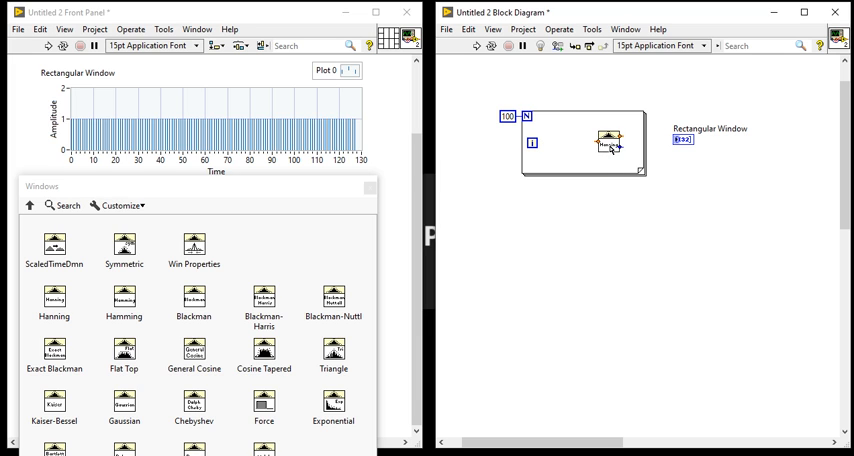
drag(610, 140, 678, 138)
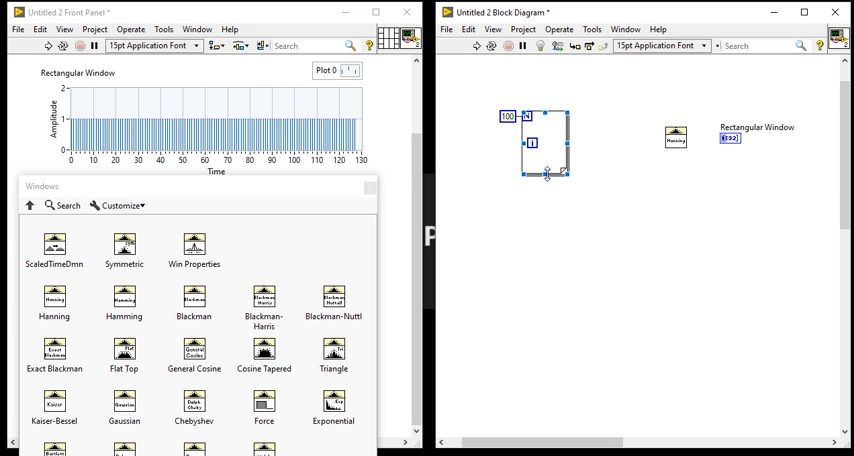
drag(675, 137, 603, 133)
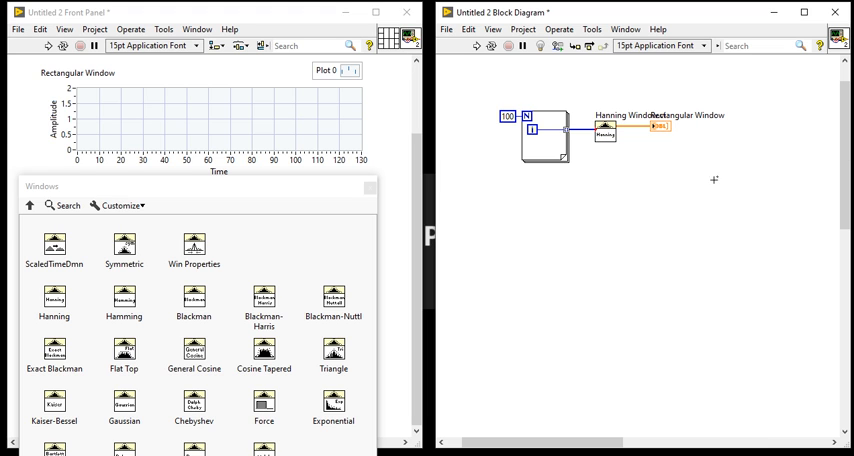
Step: Wire the Hanning Window output to the graph terminal
drag(658, 126, 717, 128)
text(N=)
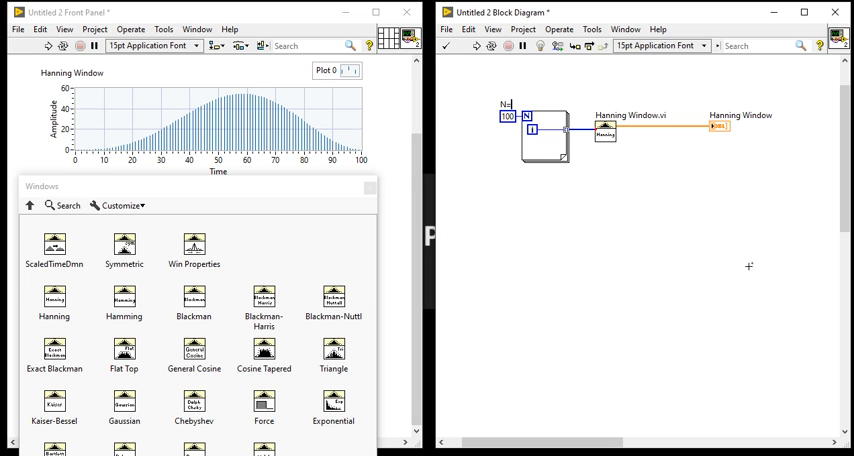
Step: Finish the N= label and begin renaming the second graph
click(123, 300)
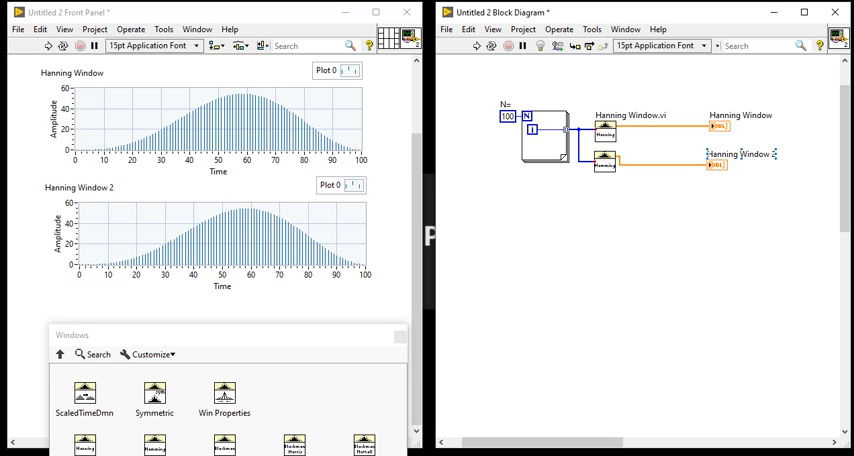
double_click(740, 154)
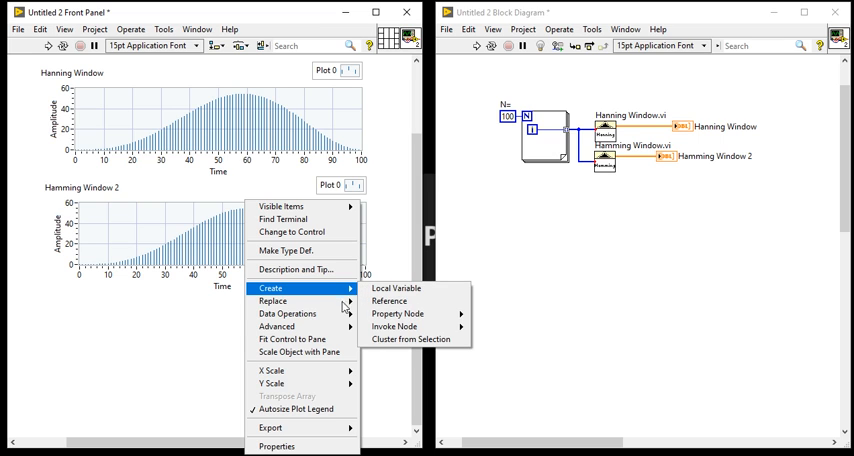
mouse_move(287, 313)
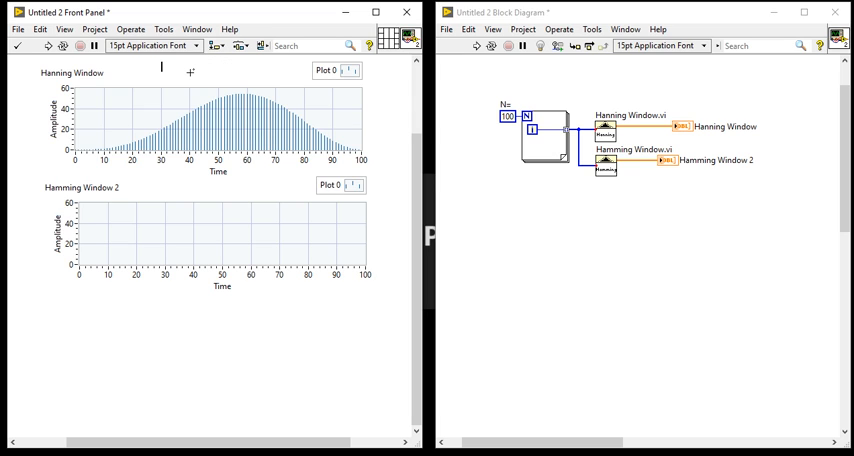
Step: Caption the graphs with 'w[n] = 0.5 - 0.5cos(2pn/N)' and the Hamming formula
text(w[n] = 0.5 - 0.5cos(2pn/N))
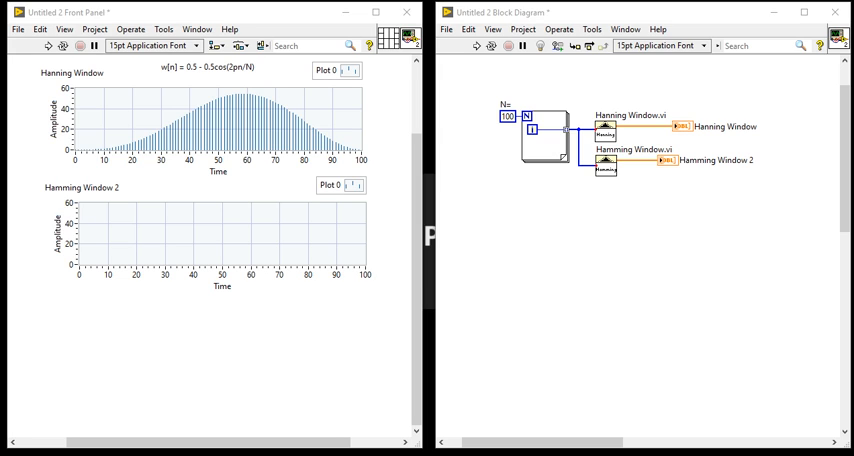
mouse_move(184, 188)
text(w[n] = 0.54 - 0.46cos(2pn/N))
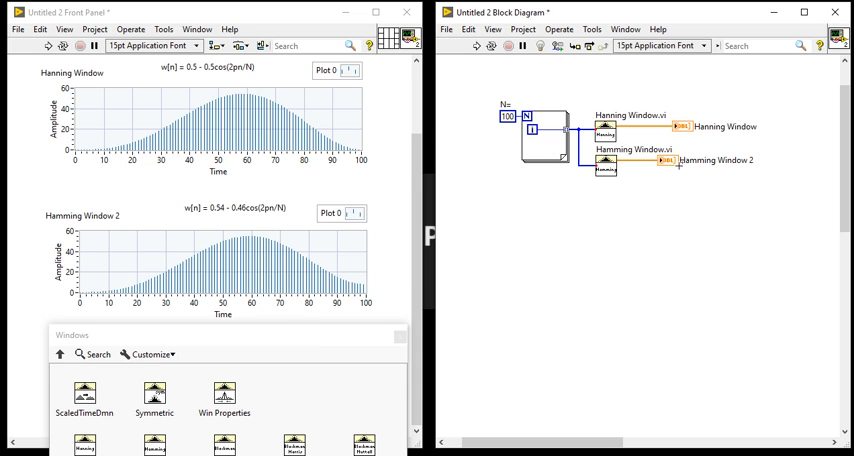
click(722, 160)
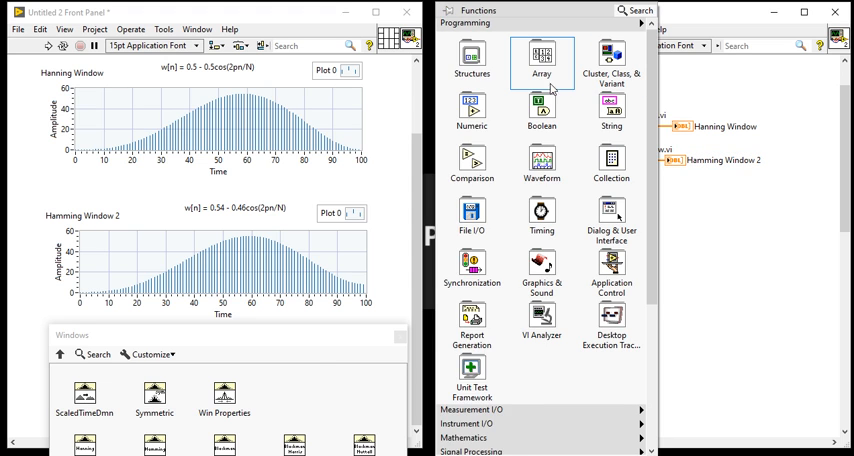
Step: Pick Build Array from the Array functions to place on the diagram
click(542, 60)
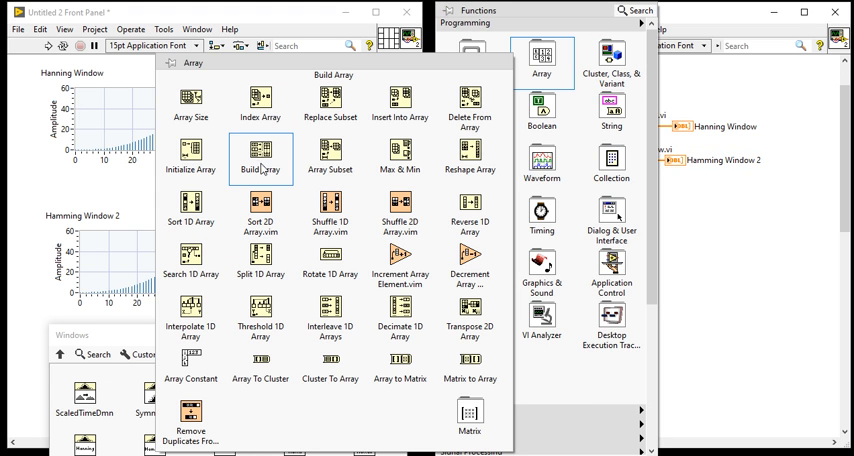
click(260, 160)
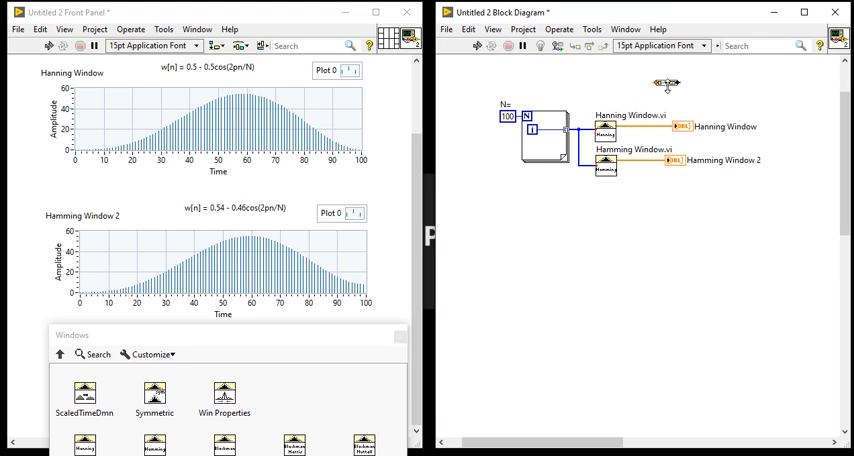
mouse_move(667, 85)
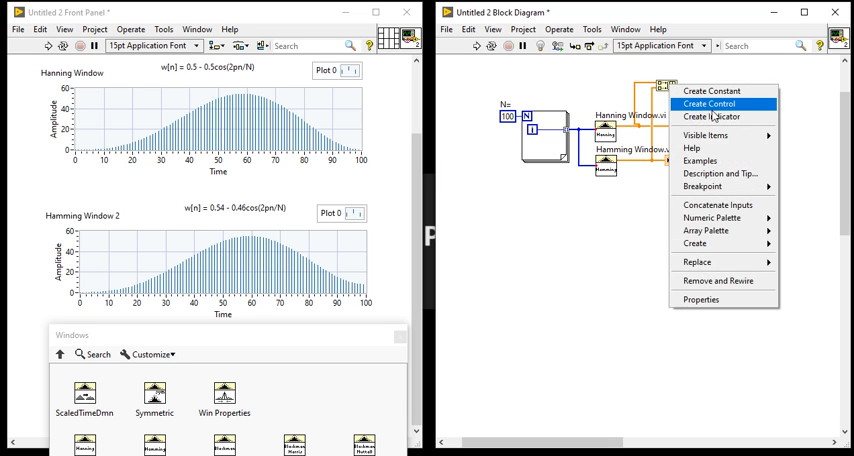
Step: Create a graph indicator from the Build Array output and label it starting 'Ha'
click(714, 116)
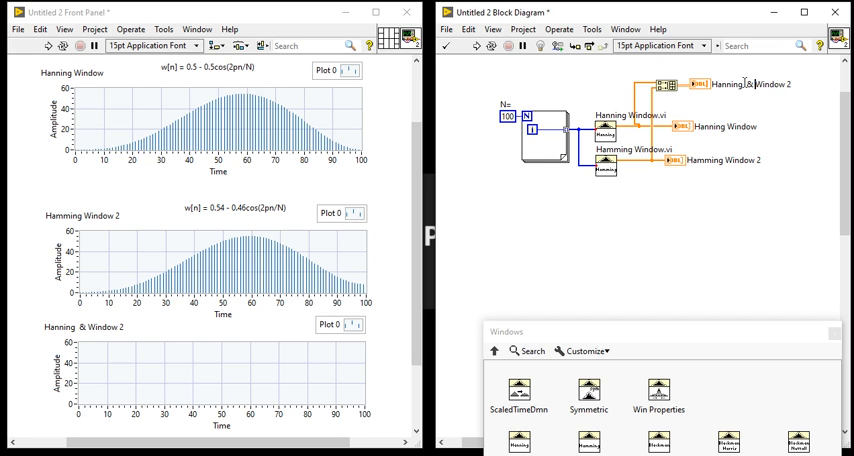
text(Ha)
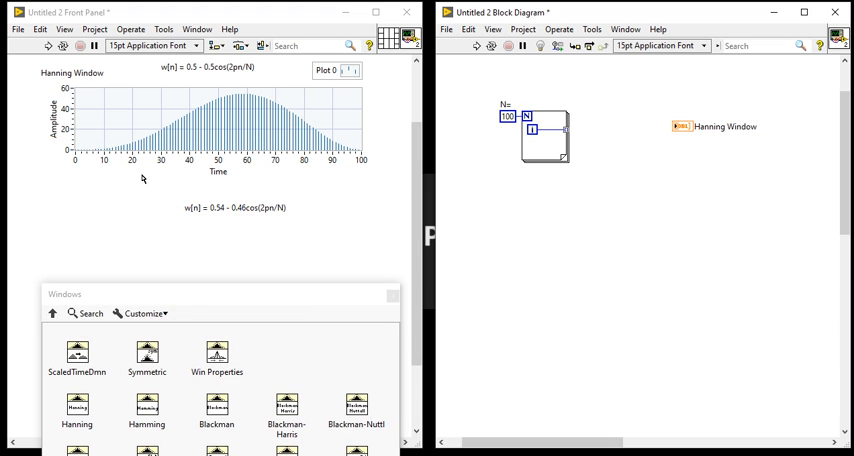
mouse_move(124, 312)
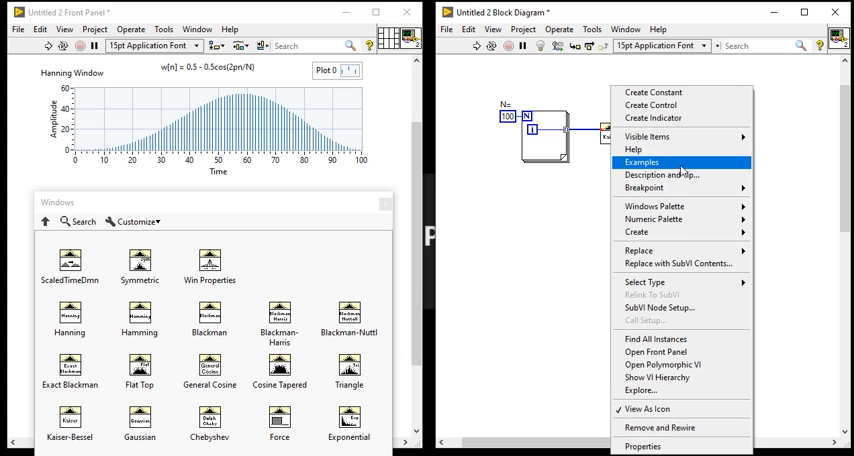
mouse_move(647, 137)
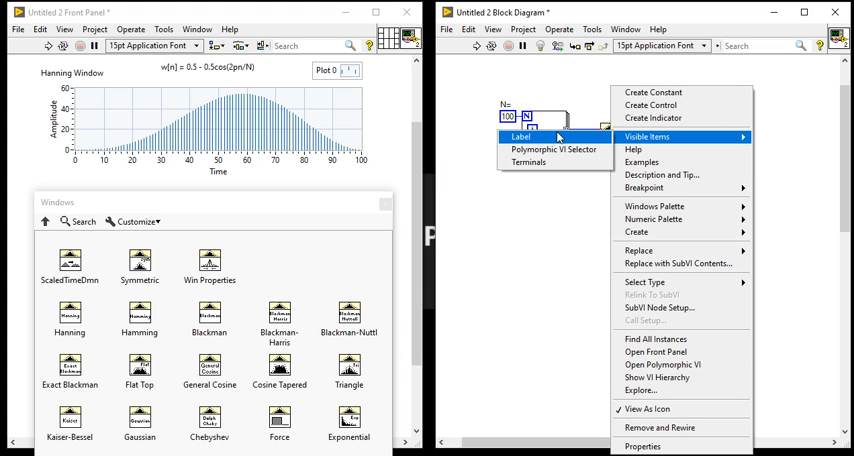
Step: Show the Kaiser-Bessel window's name label and create a beta control for it
click(522, 137)
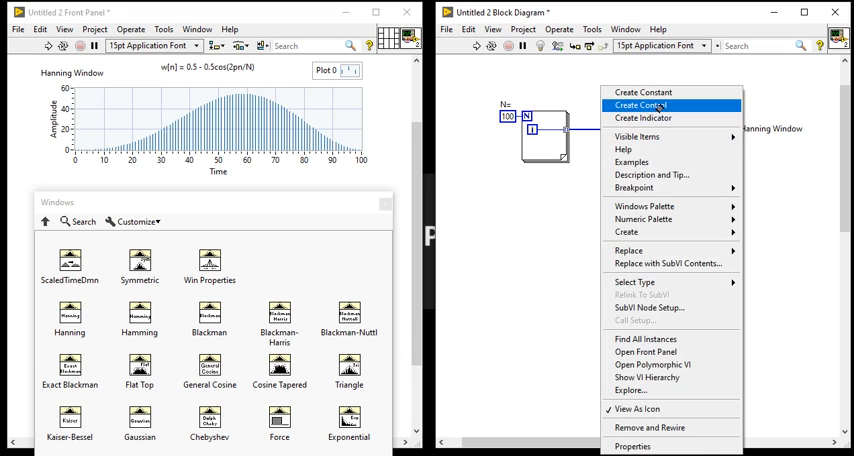
click(640, 105)
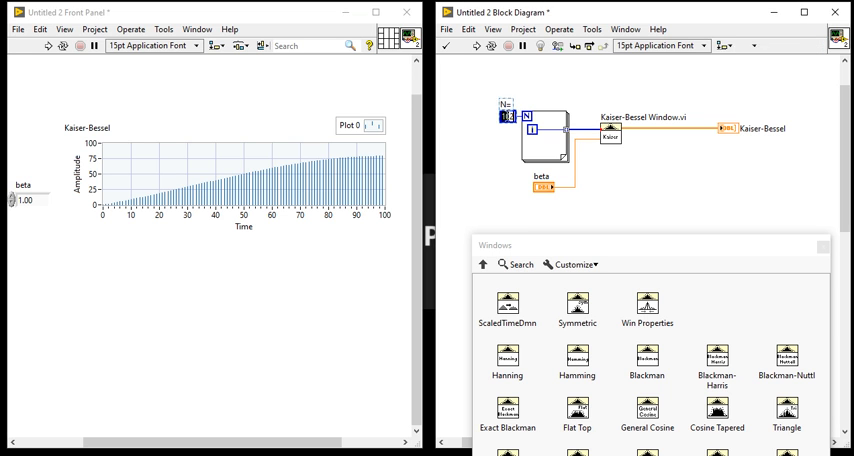
Step: Change the N constant to 200, then back to 100, watching the Kaiser-Bessel graph
text(200)
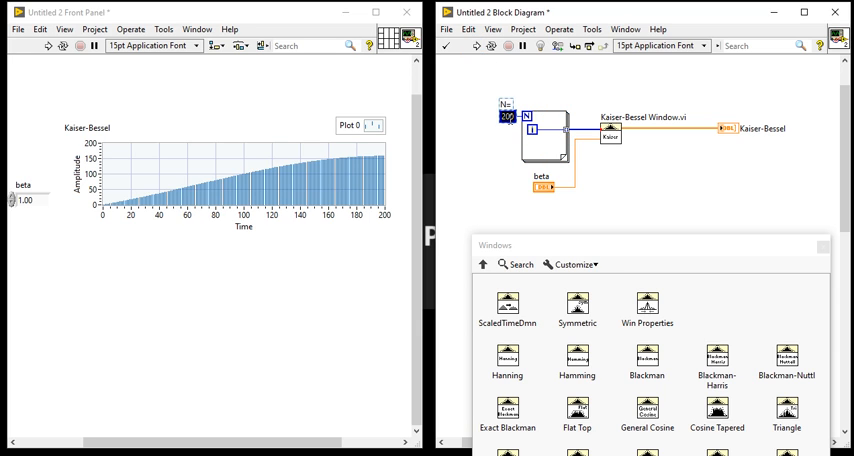
text(100)
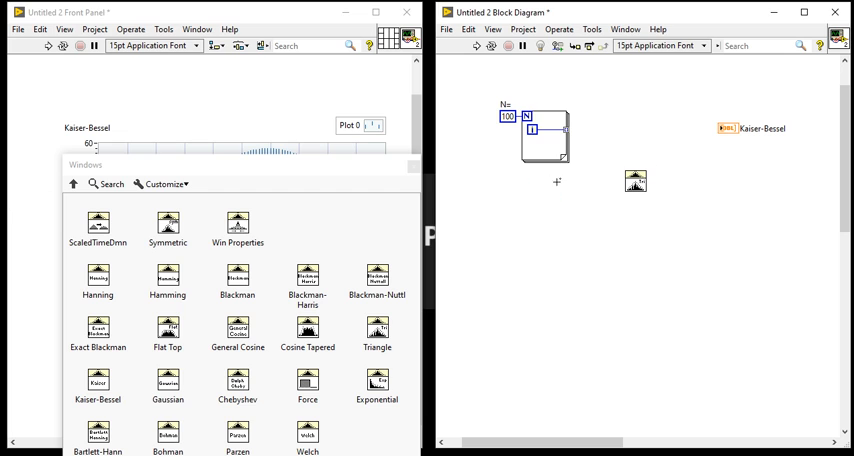
Step: Place the Triangle window after the loop and wire its output to the graph
drag(635, 181, 617, 130)
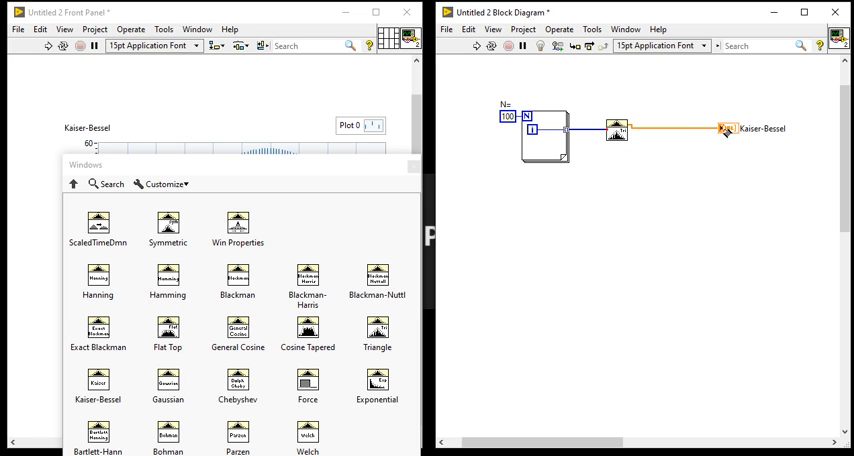
click(727, 128)
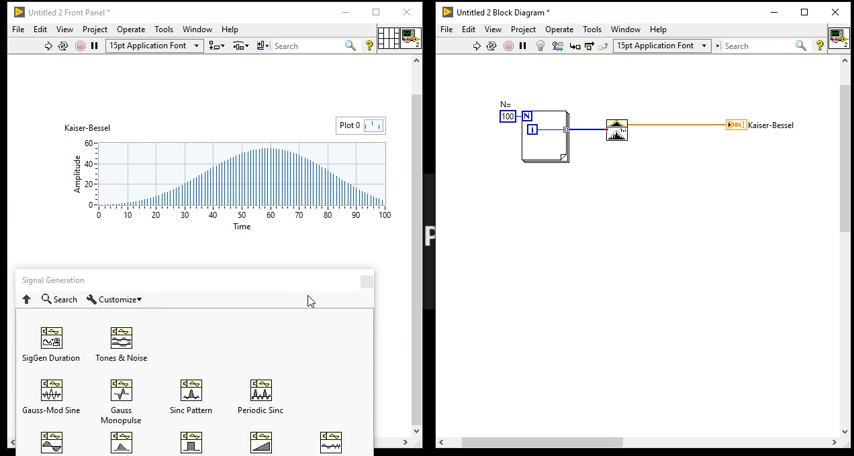
right_click(616, 131)
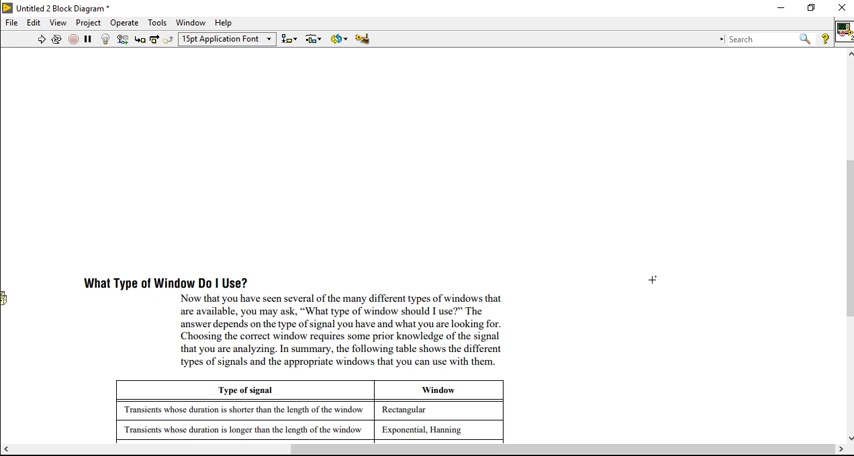
Step: Scroll down the diagram to the 'What Type of Window Do I Use?' table
scroll(down, 3)
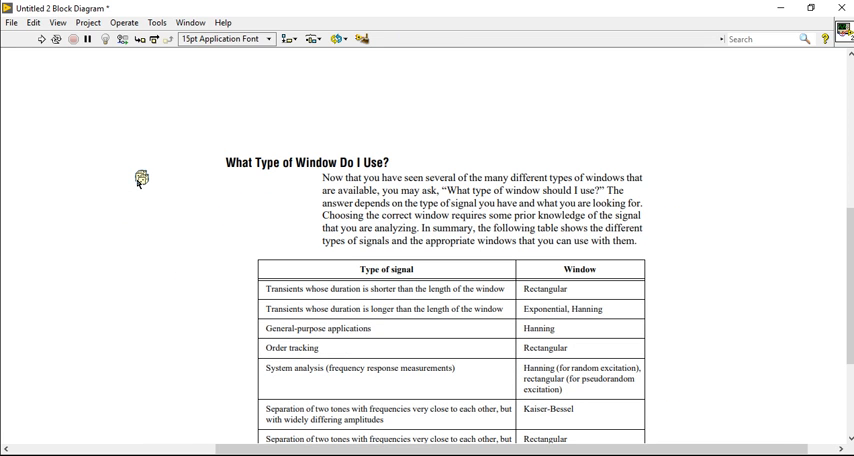
mouse_move(137, 180)
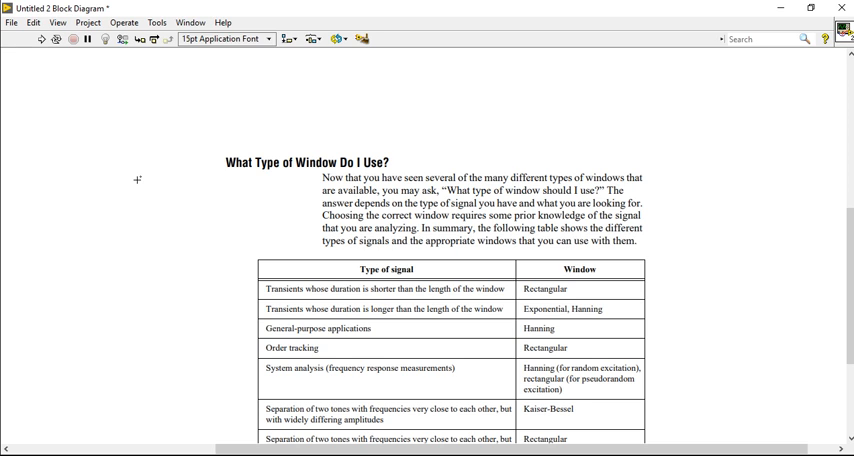